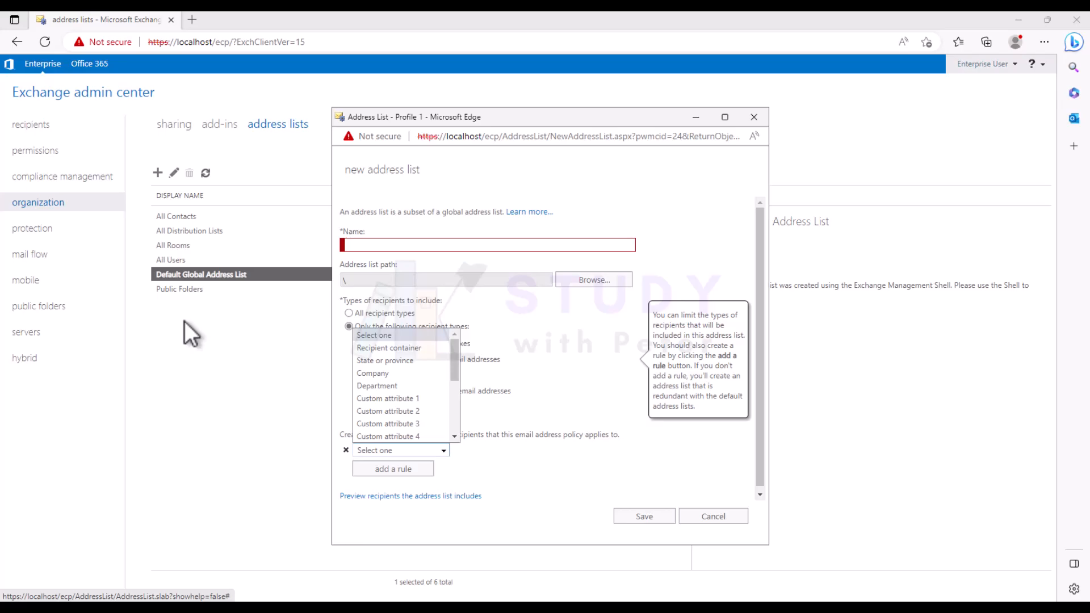
mouse_move(49, 253)
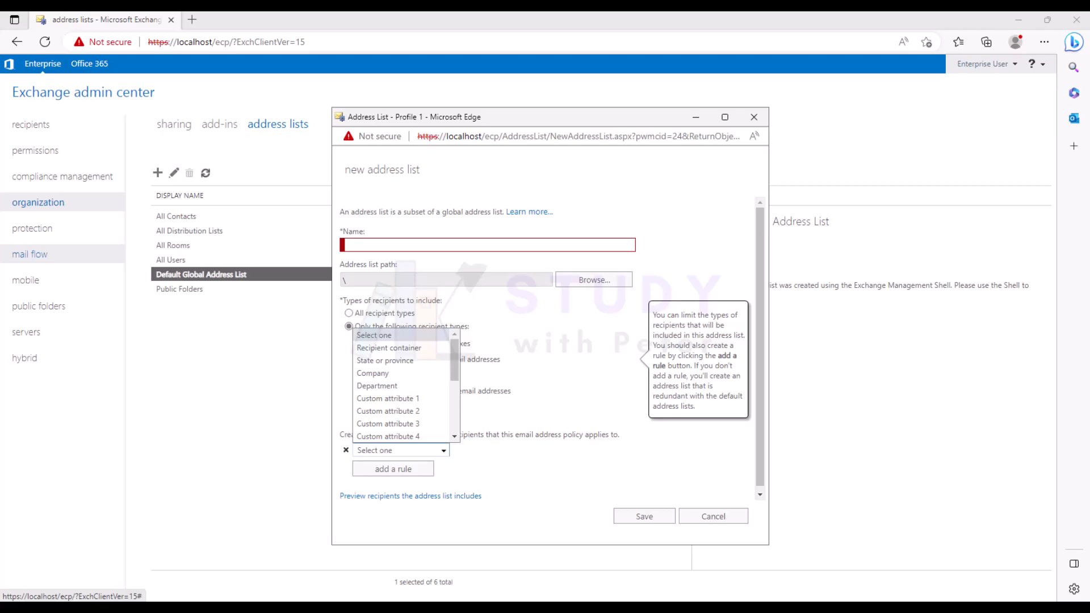
mouse_move(70, 233)
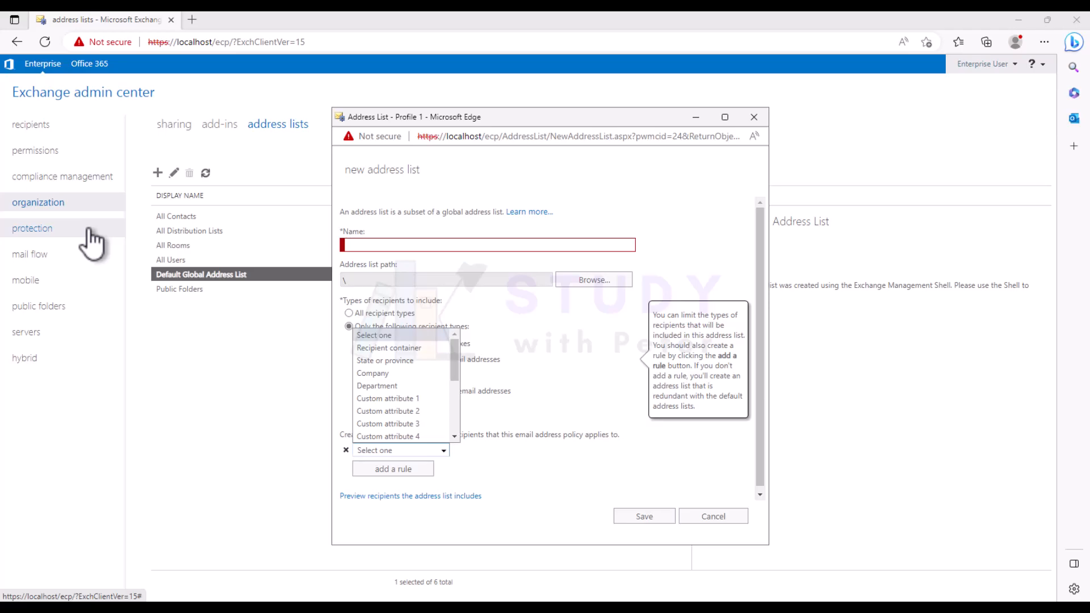
mouse_move(383, 271)
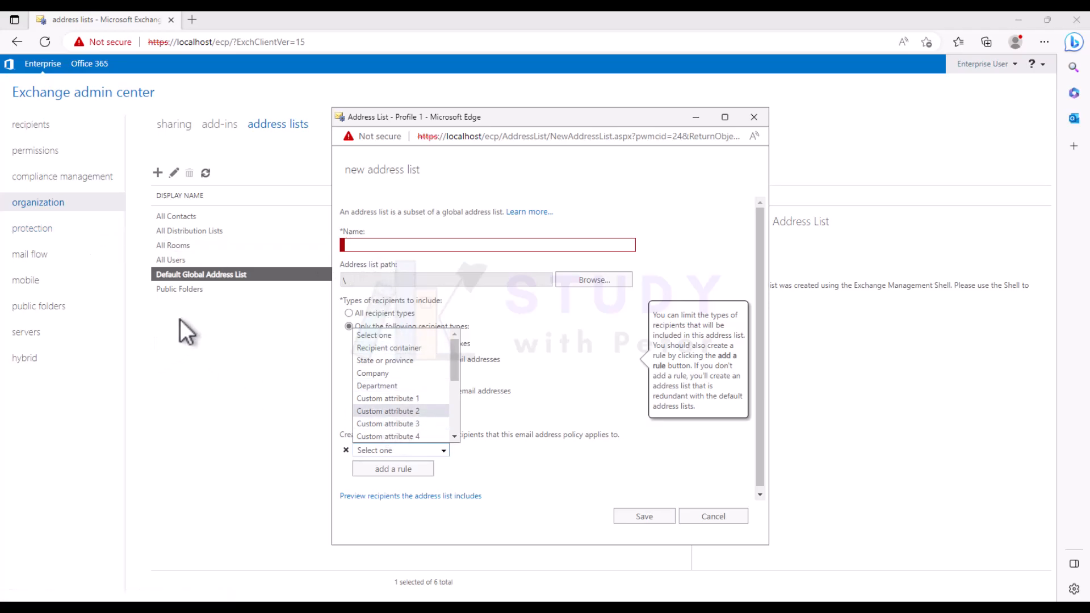
mouse_move(211, 327)
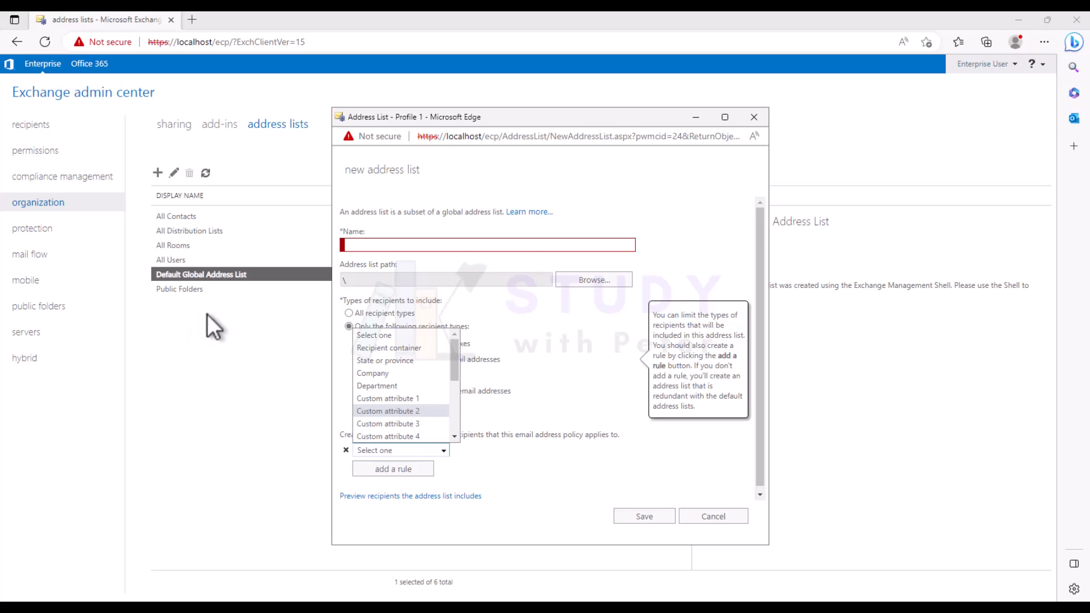
mouse_move(131, 128)
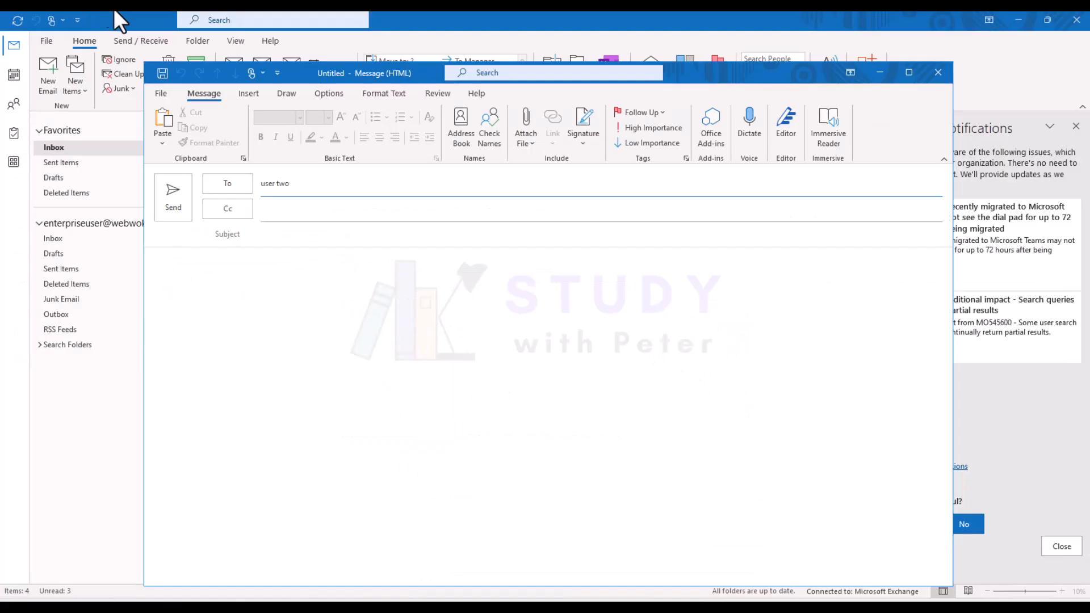
mouse_move(938, 73)
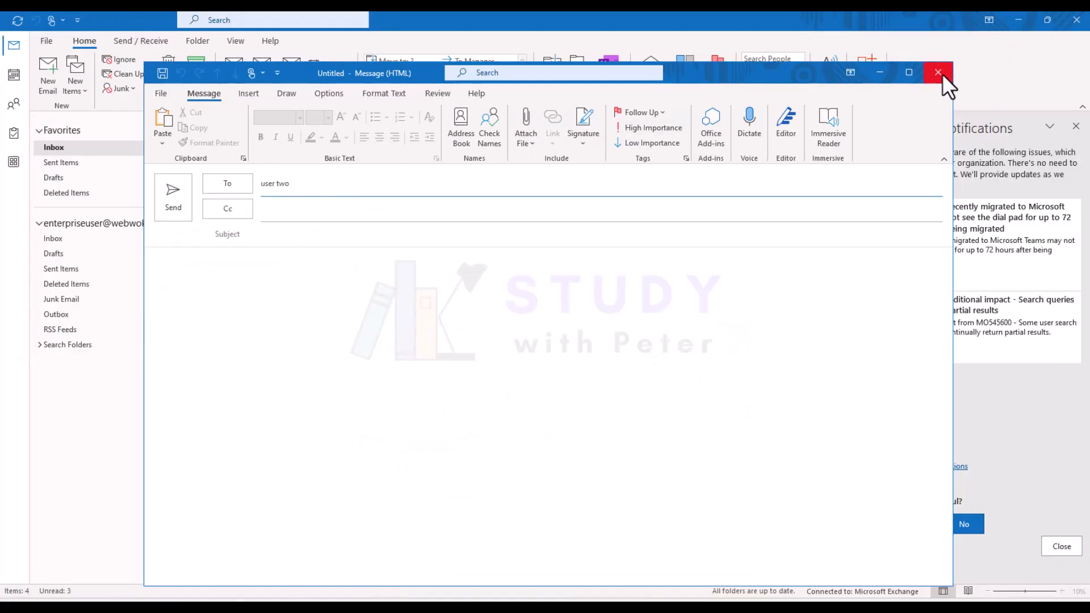
Close the unsent draft to user two and return to the Outlook inbox
left_click(938, 72)
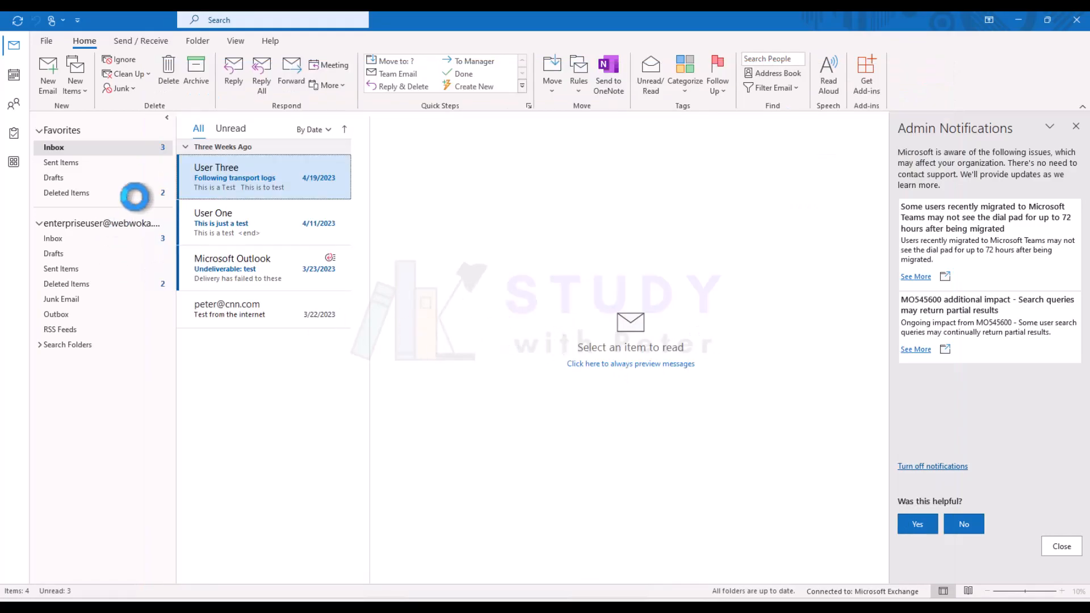
mouse_move(298, 153)
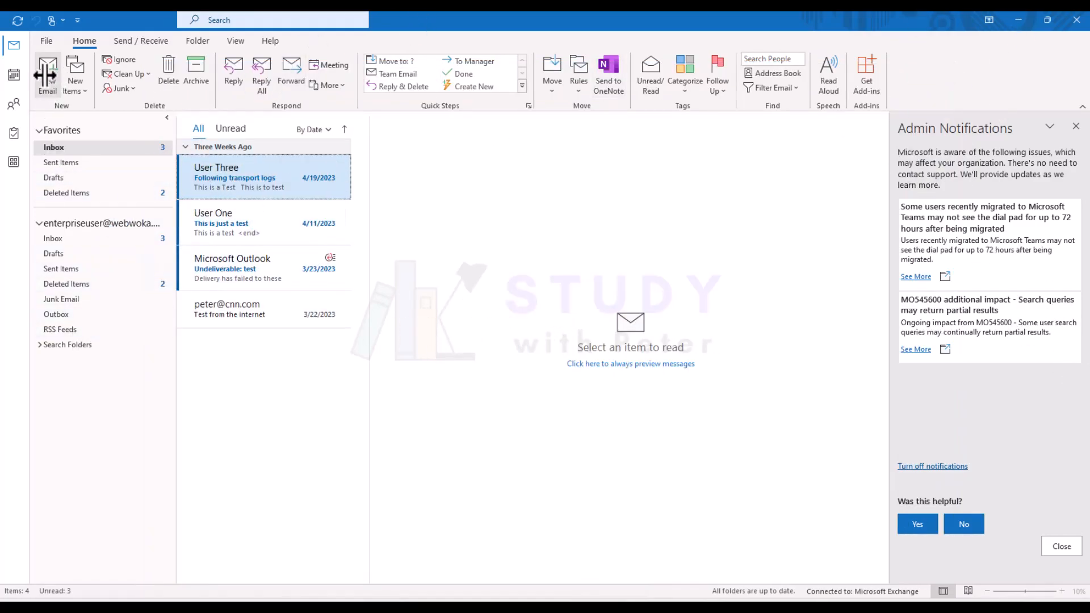
Start a new email and enter 'usertwo' in the To line so user two is suggested
left_click(48, 75)
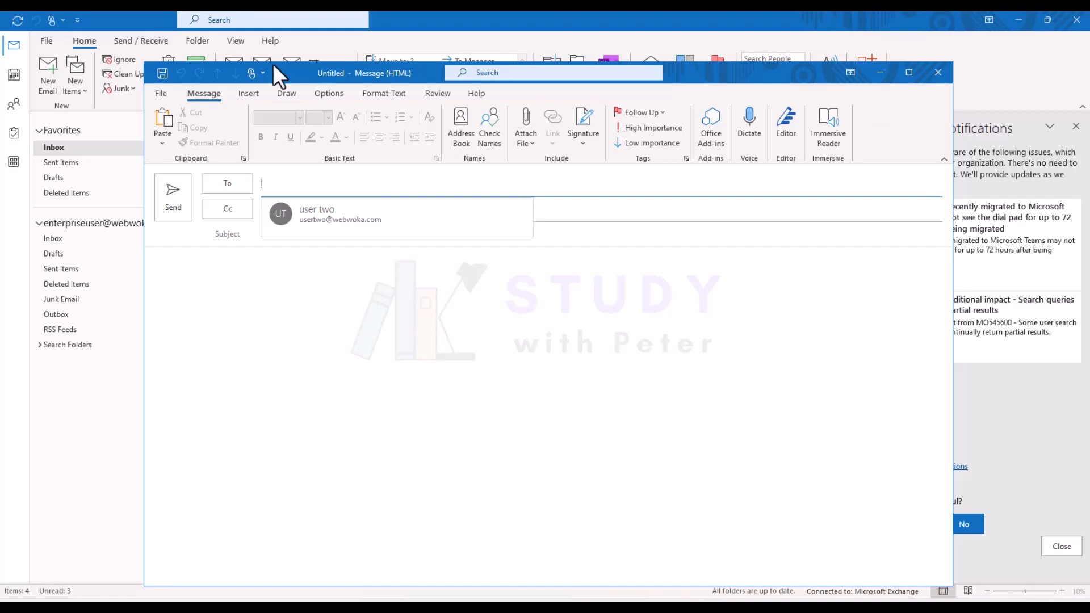
mouse_move(650, 169)
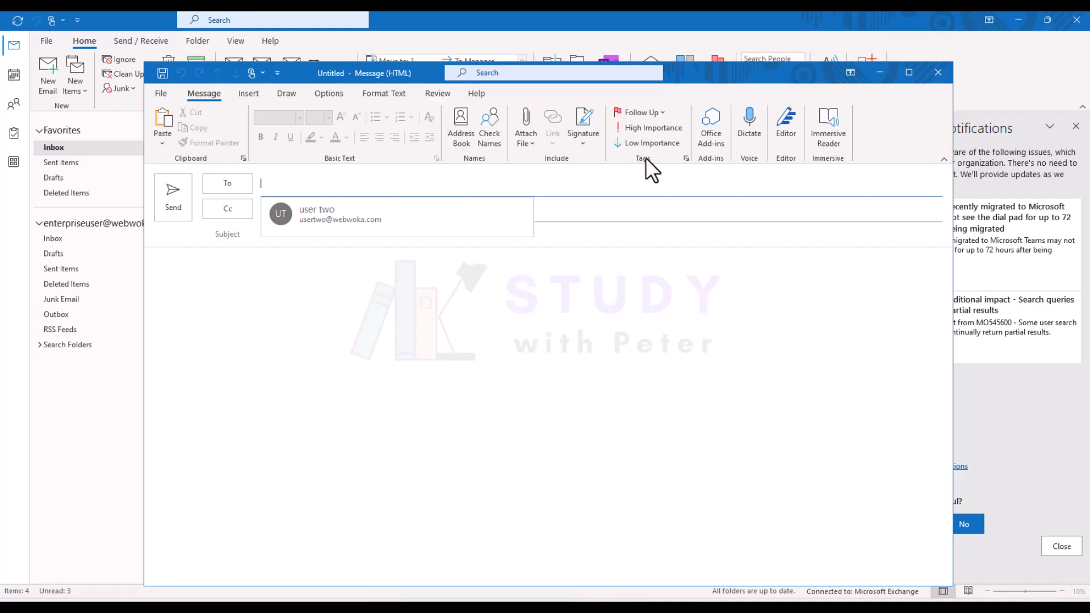
type("user")
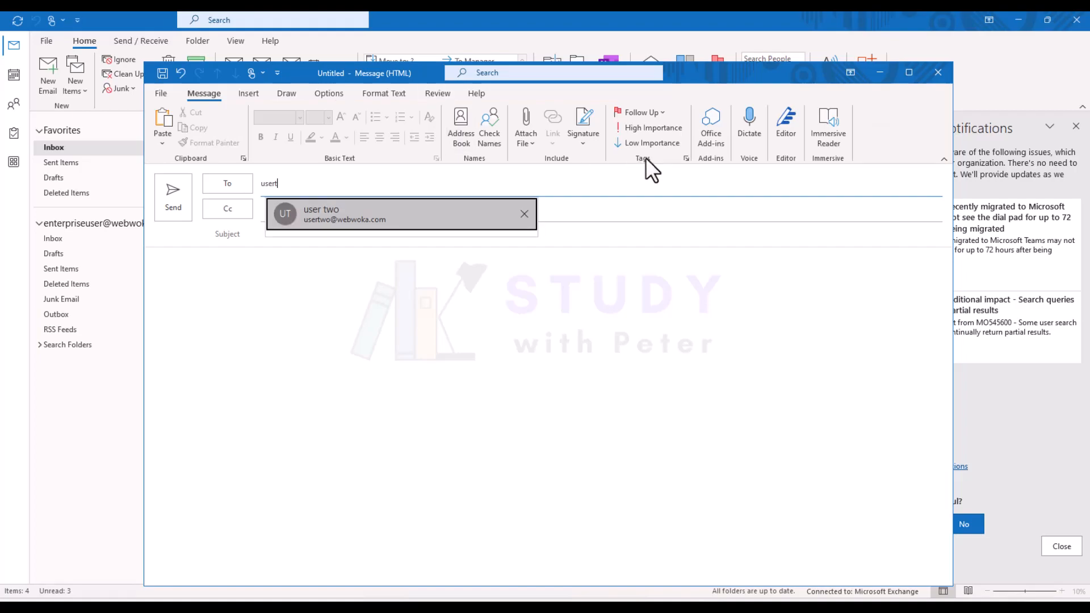
type("to")
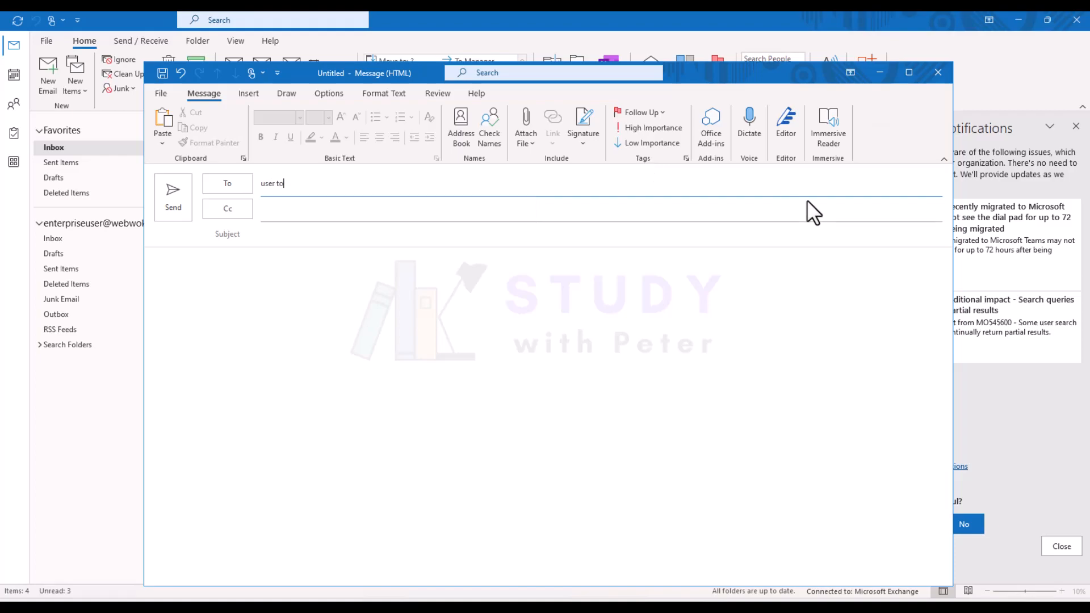
type("w")
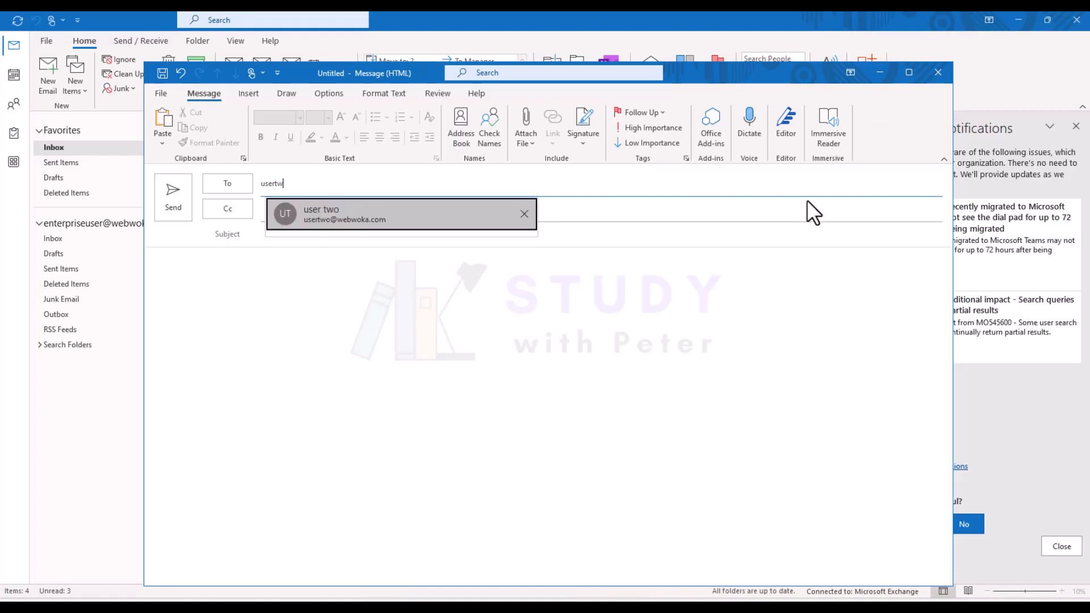
mouse_move(379, 214)
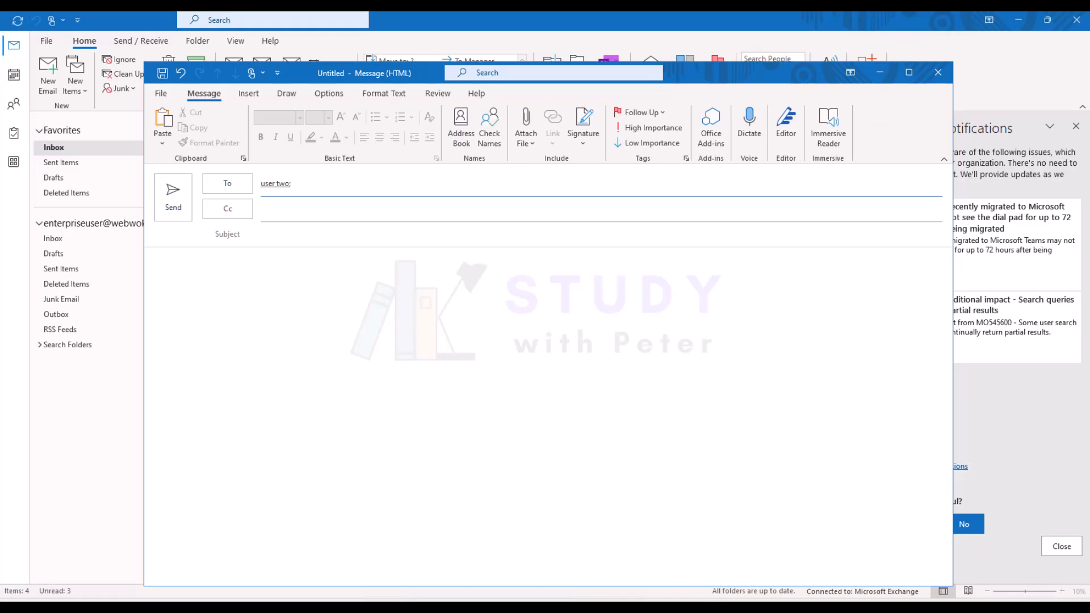
mouse_move(492, 328)
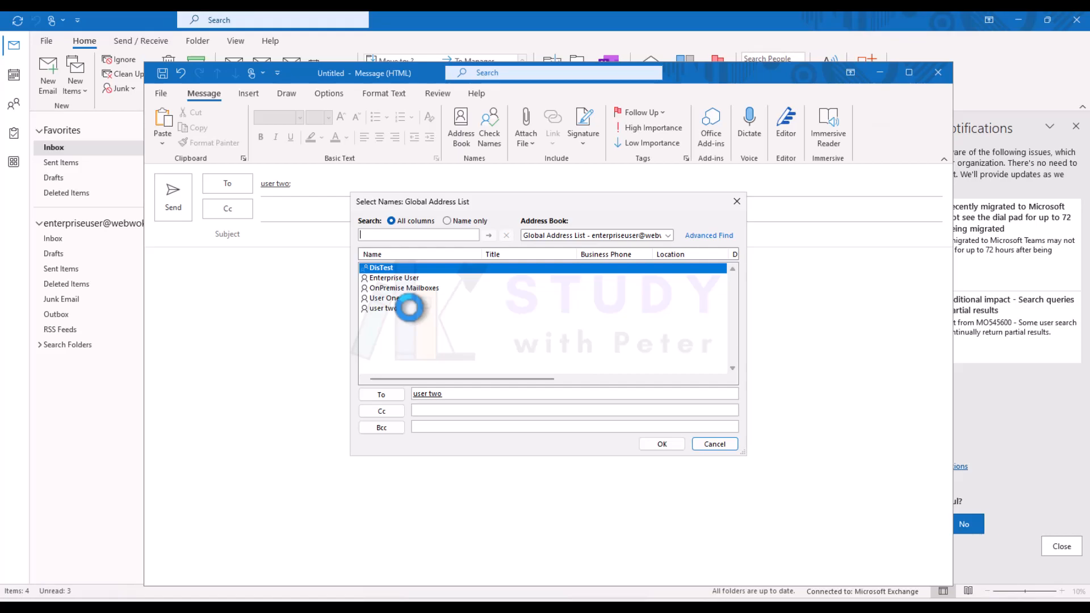
Find 'user o' in the global address list and add User Ones as a second To recipient
type("user o")
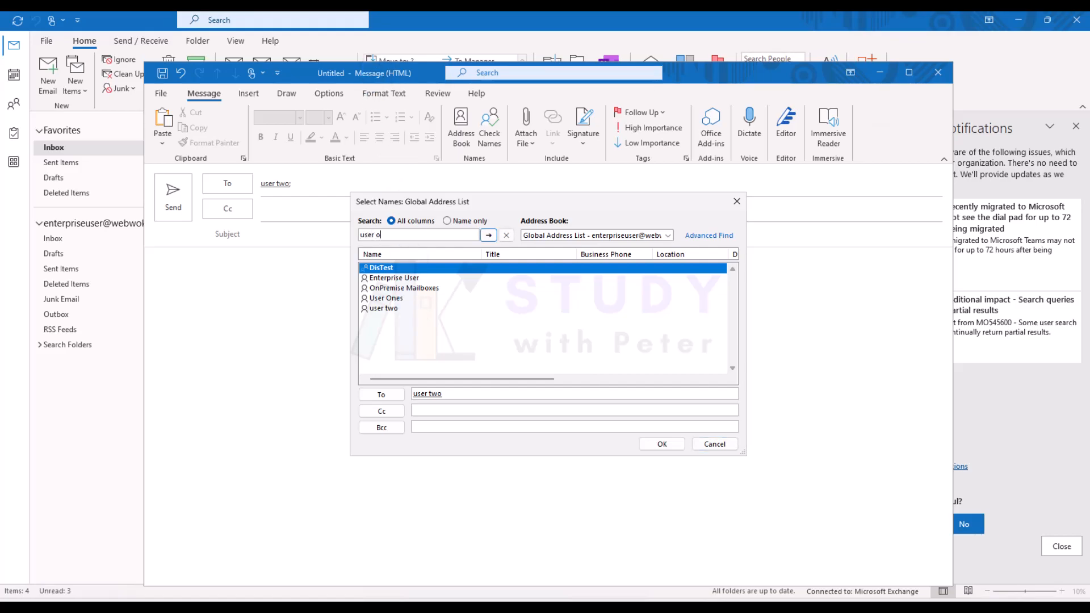
left_click(488, 236)
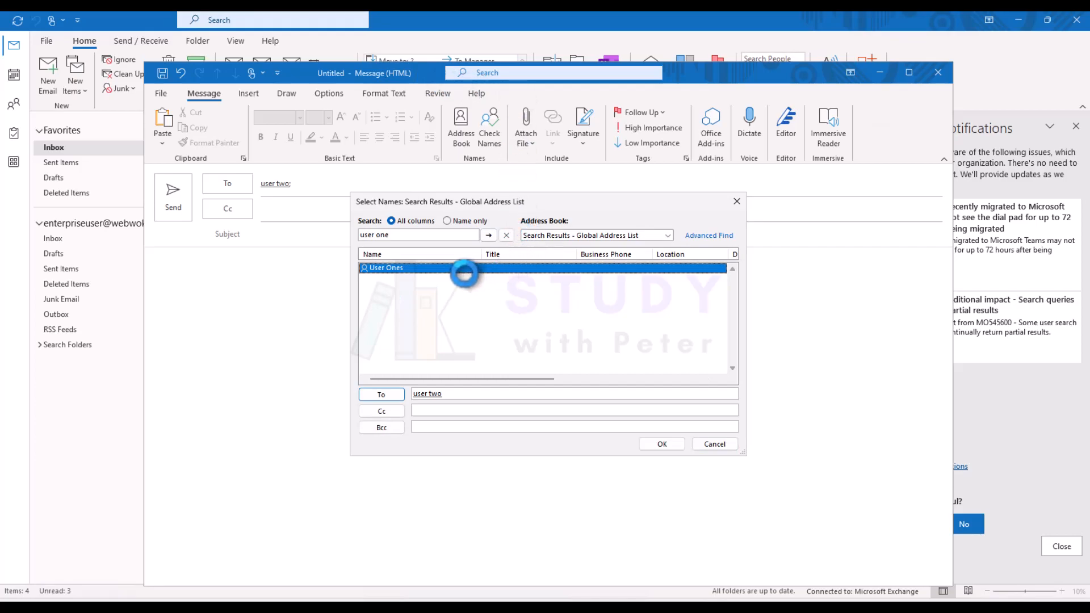
mouse_move(481, 356)
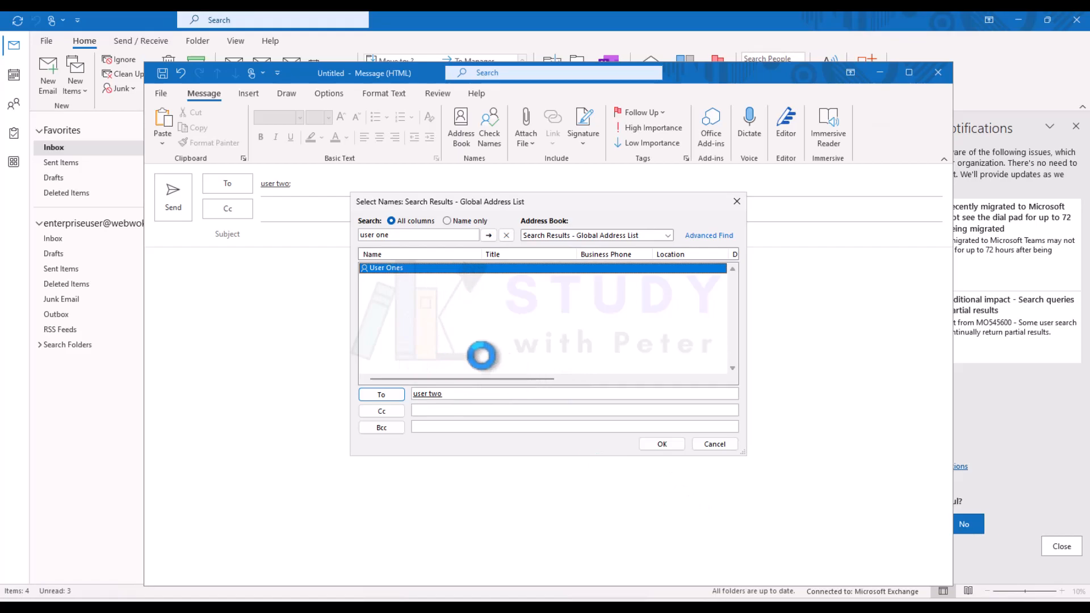
left_click(381, 395)
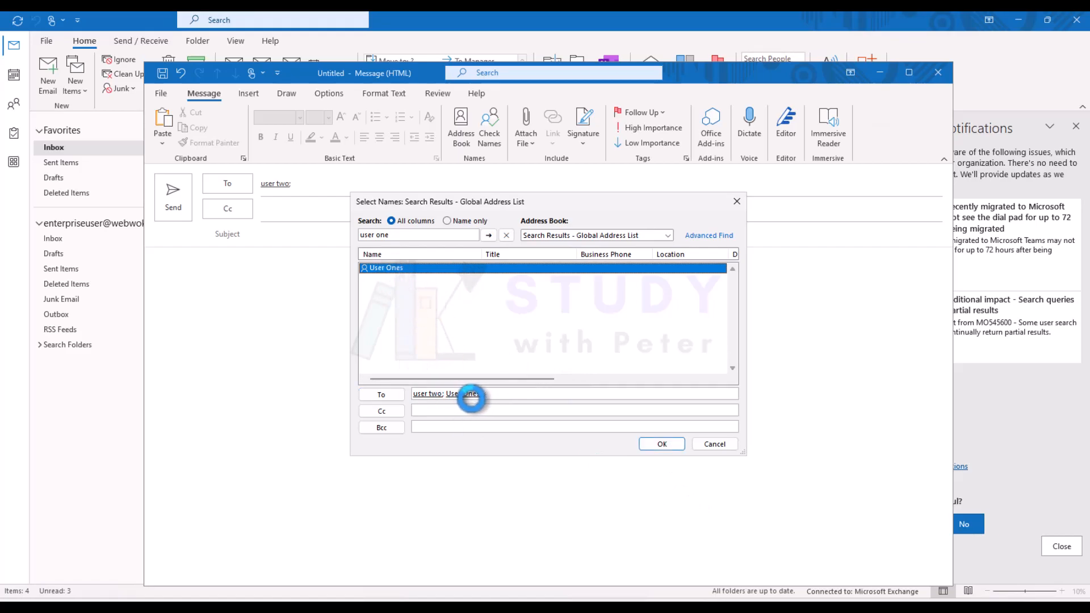
left_click(661, 444)
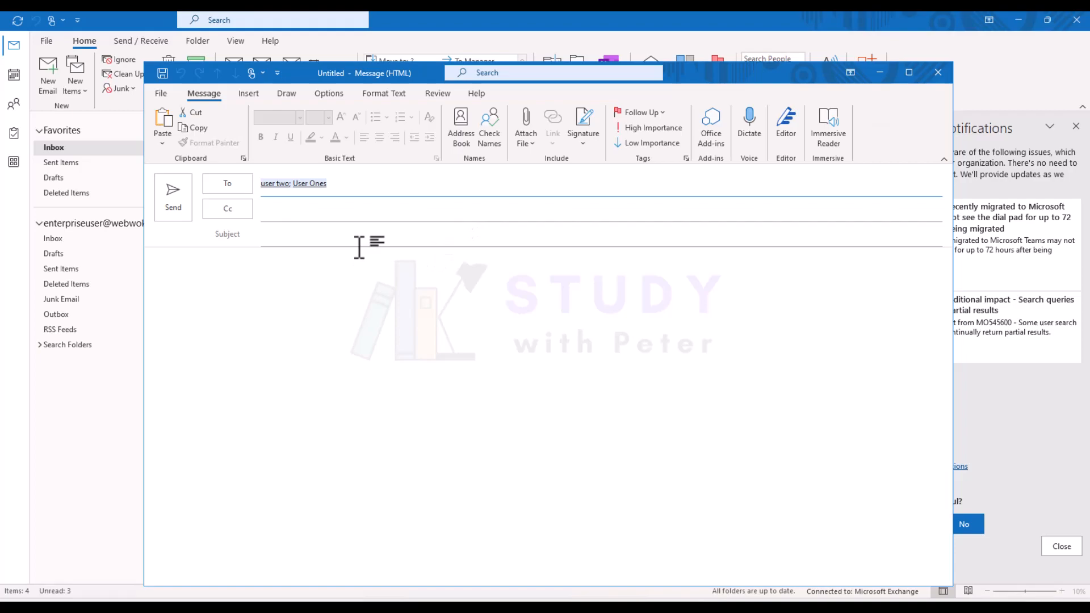
mouse_move(292, 396)
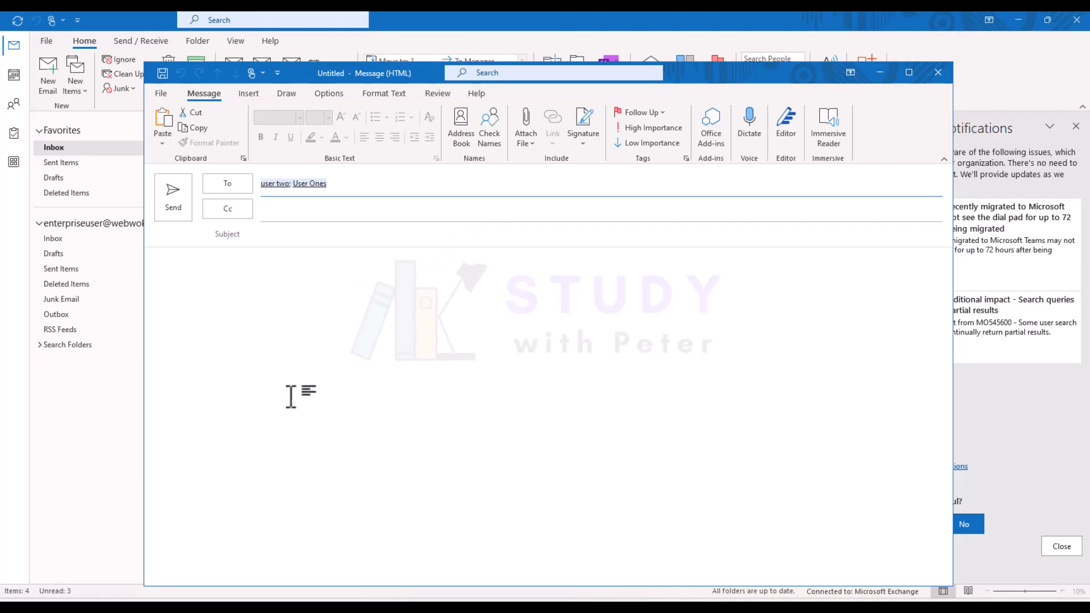
mouse_move(35, 172)
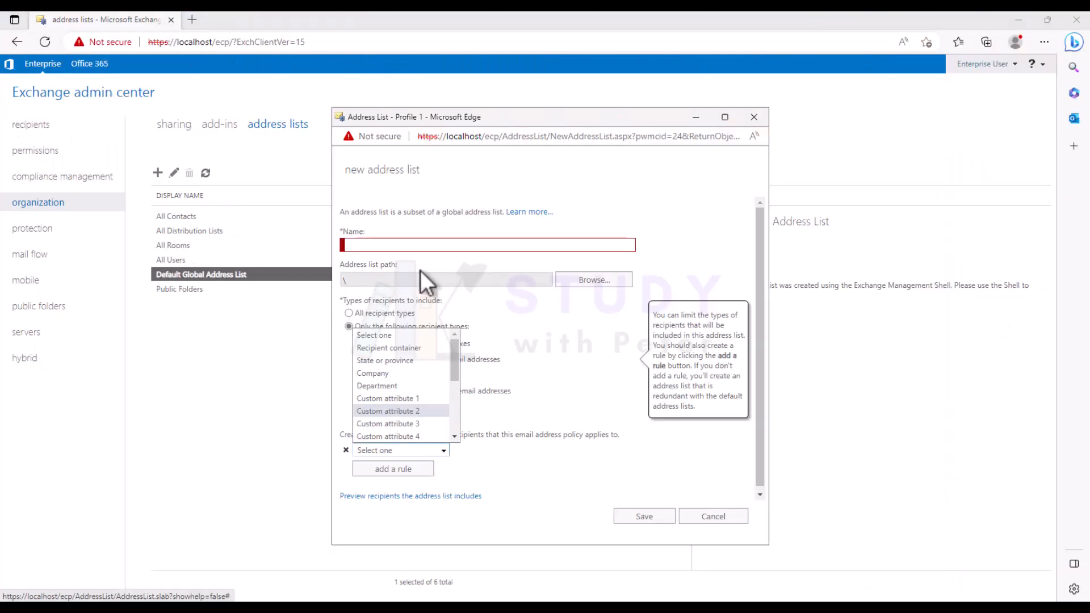
Discard the new address list, revisit address lists and review the Default Global Address List's recipient filter
left_click(712, 516)
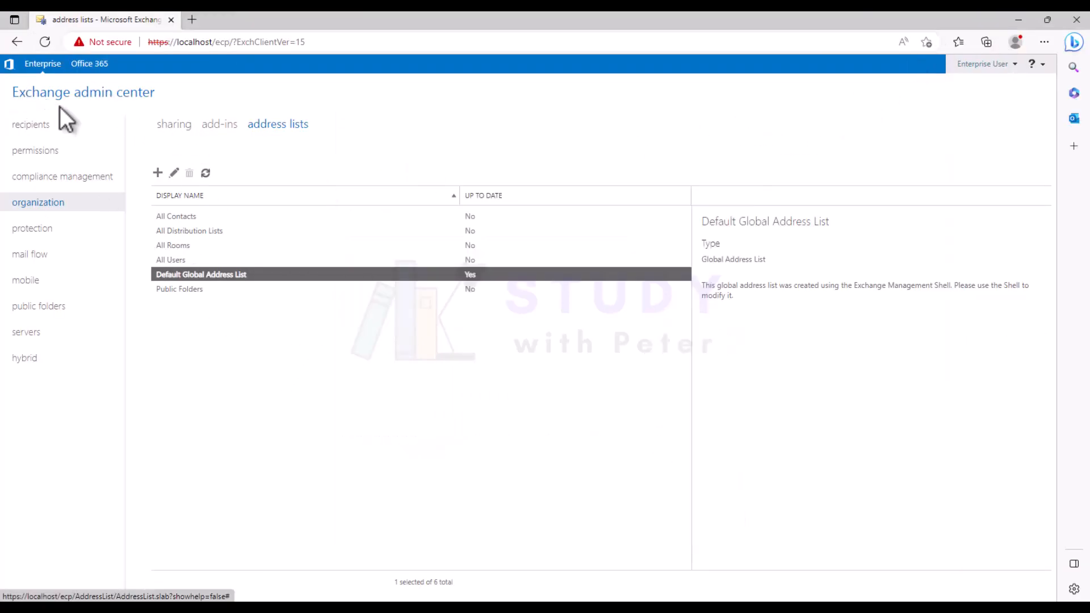
left_click(30, 124)
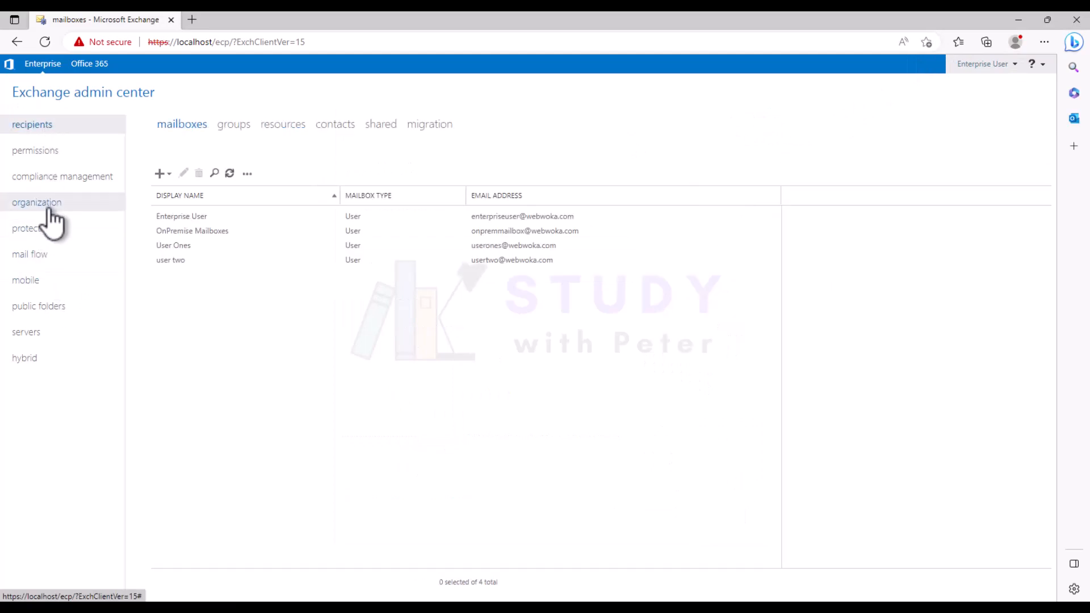
left_click(36, 202)
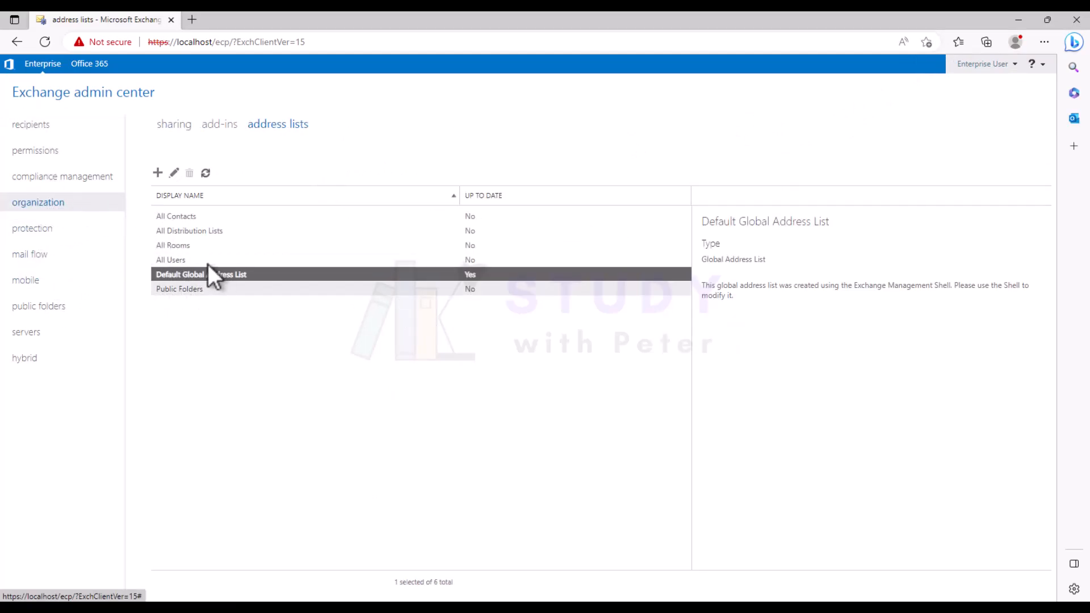
mouse_move(219, 318)
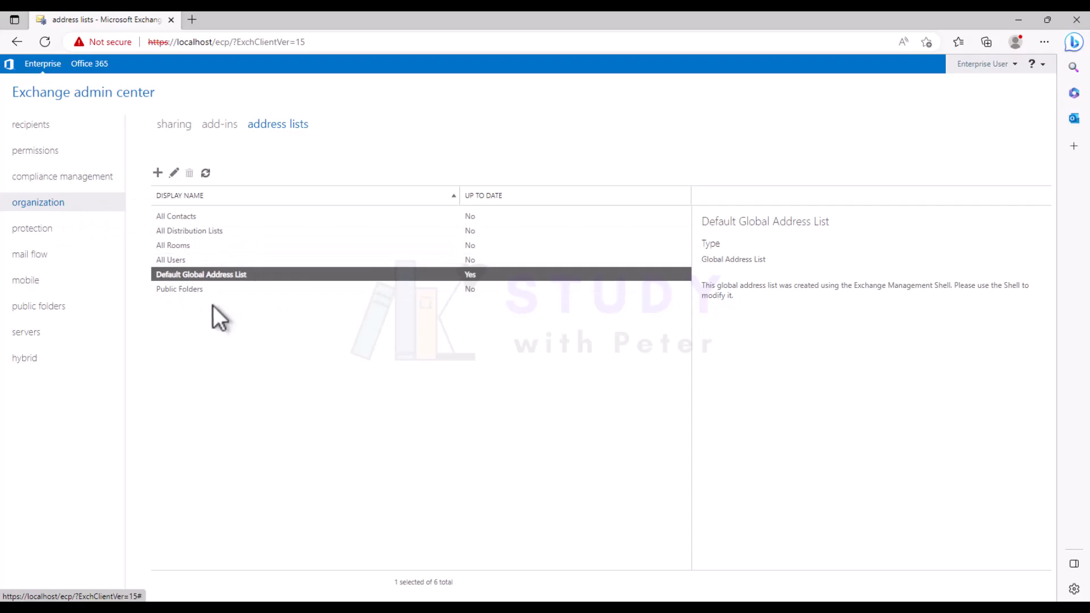
mouse_move(231, 282)
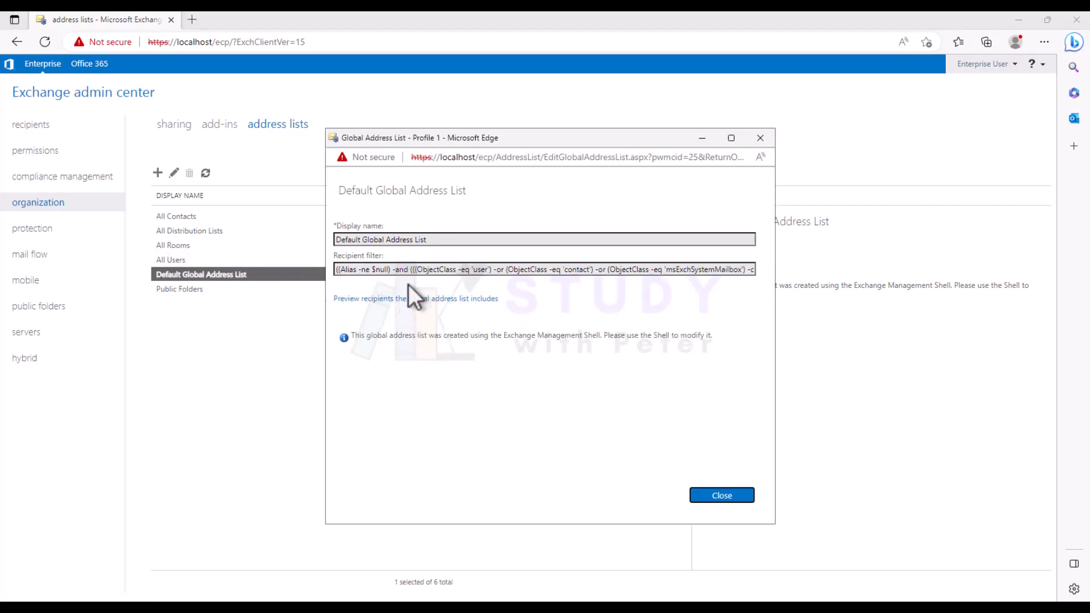
left_click(721, 496)
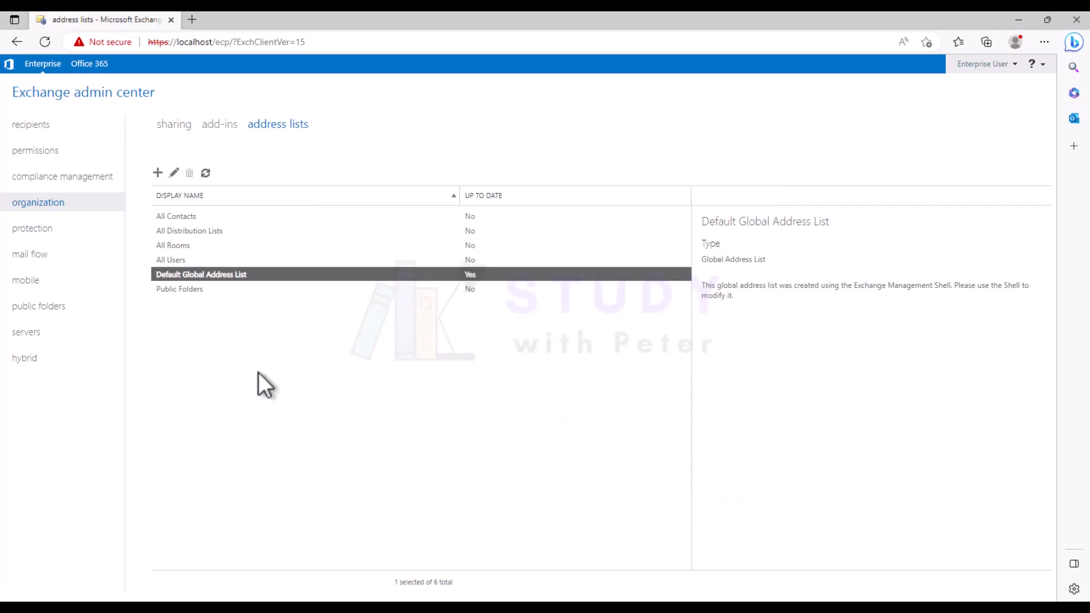
mouse_move(247, 246)
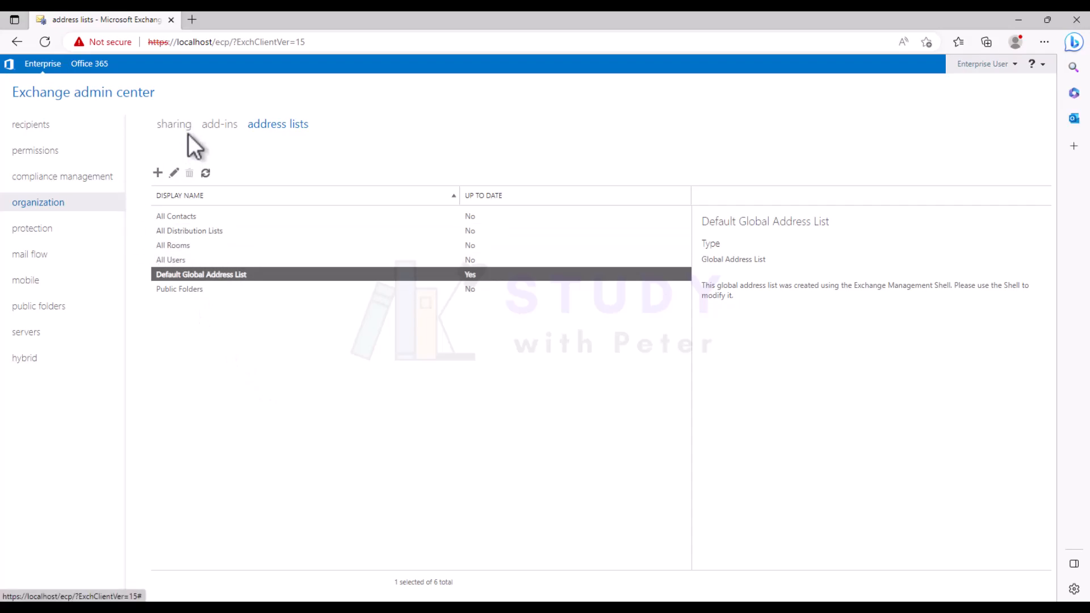
mouse_move(257, 292)
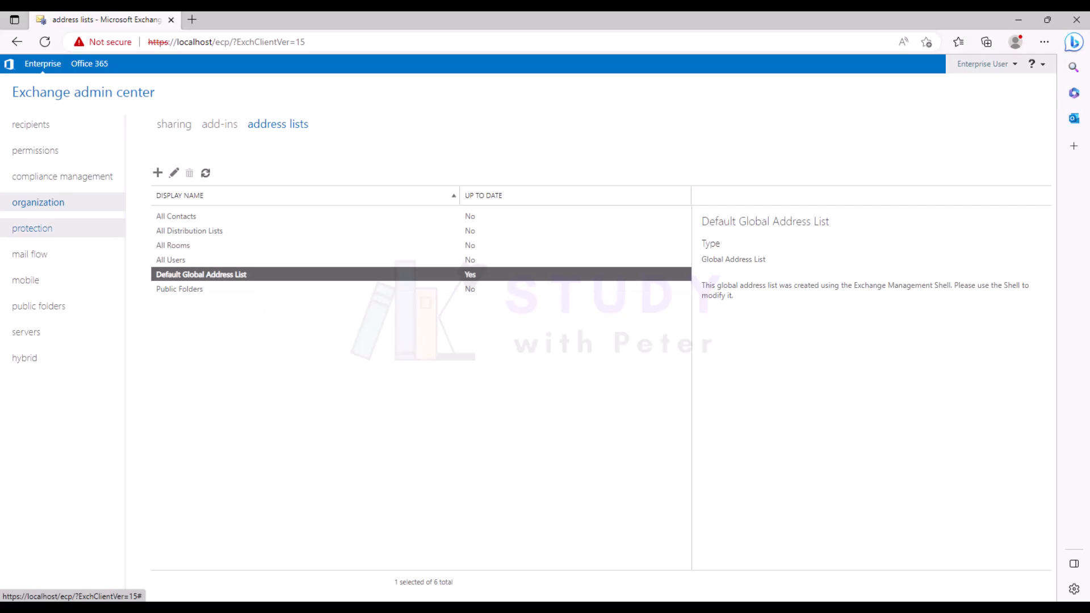
mouse_move(354, 435)
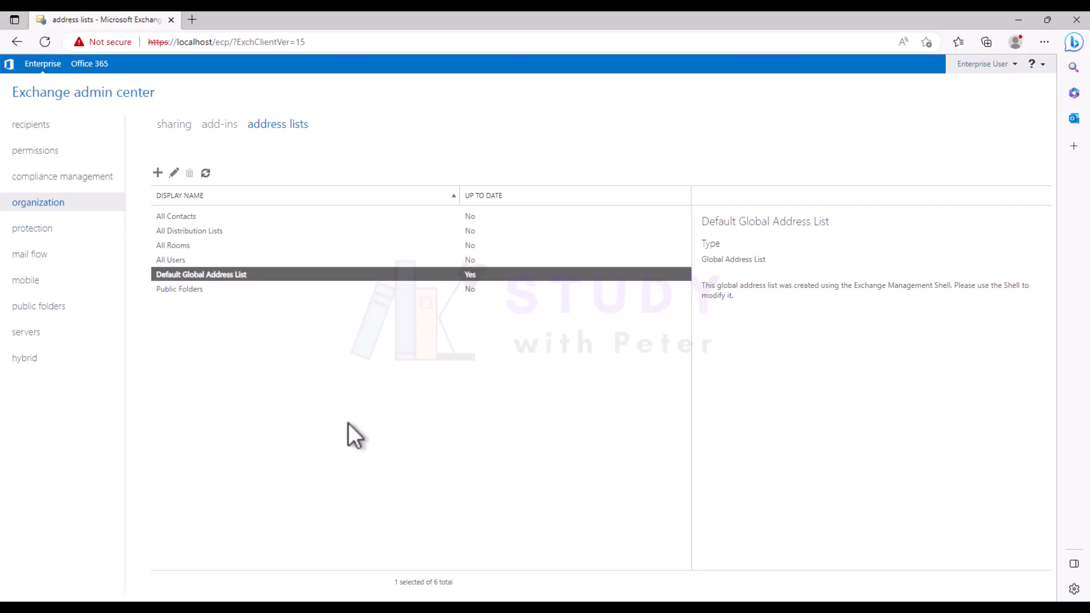
mouse_move(309, 420)
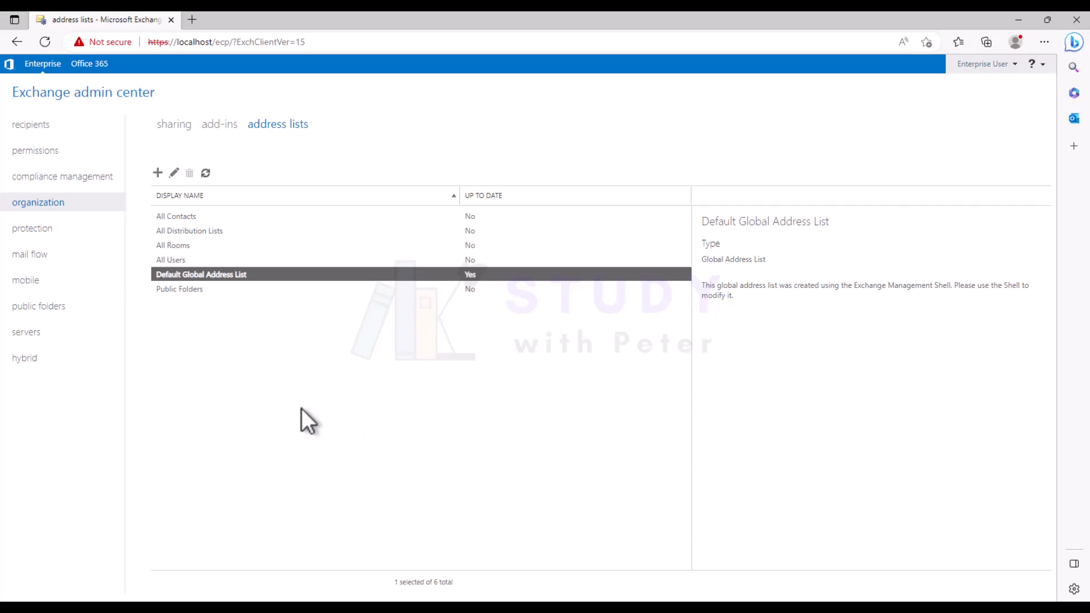
mouse_move(184, 206)
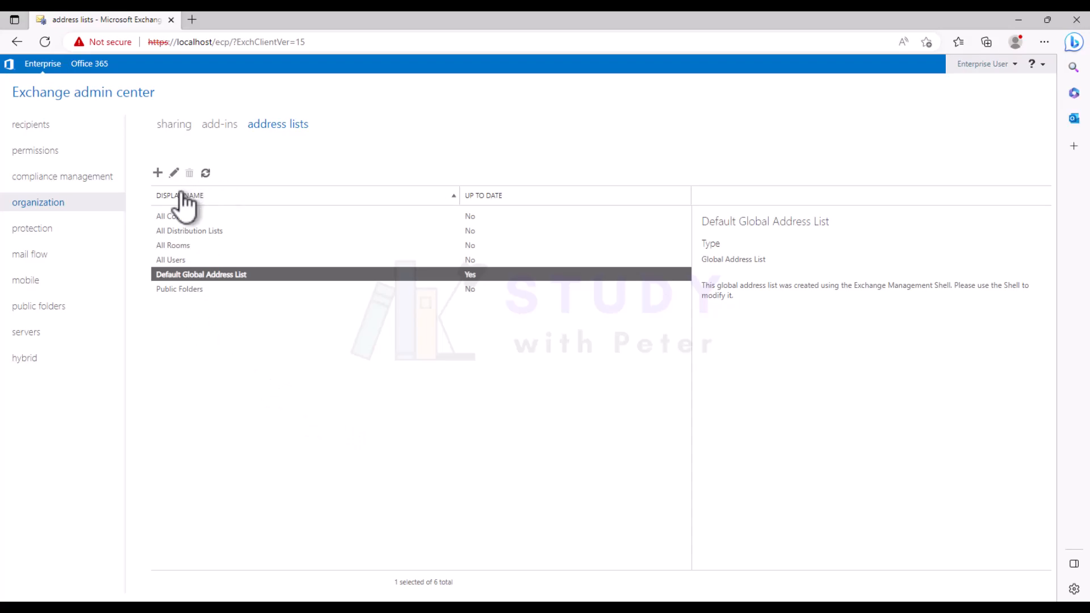